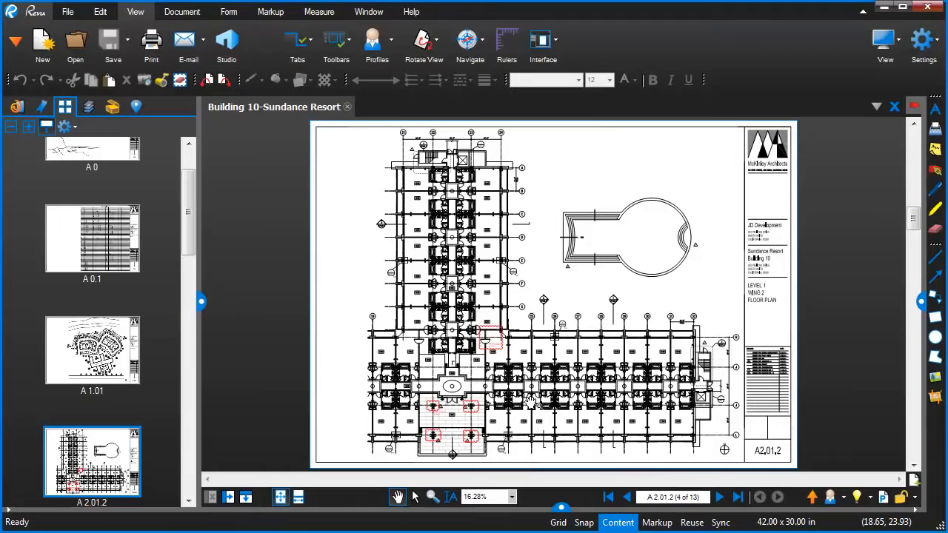
mouse_move(304, 274)
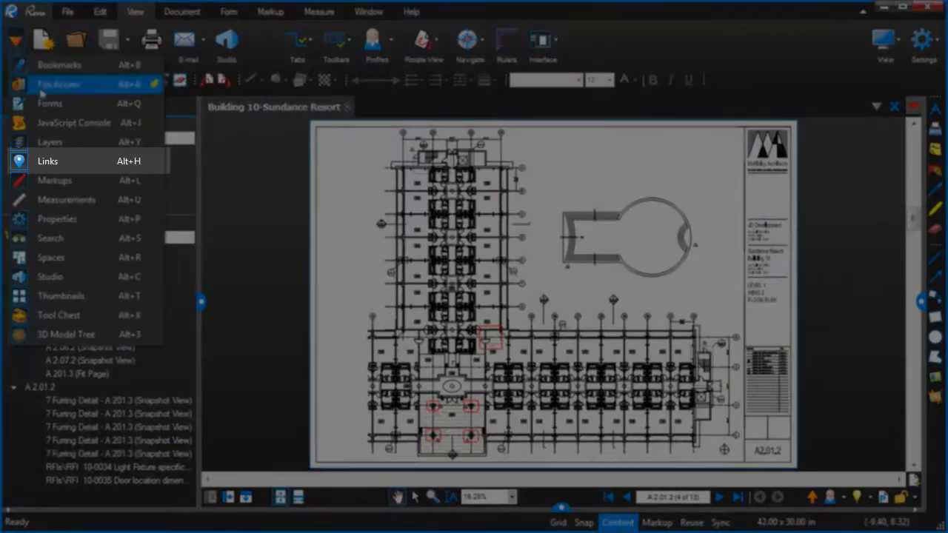
- Show the Links panel listing the drawing set's places and hyperlinks
click(47, 160)
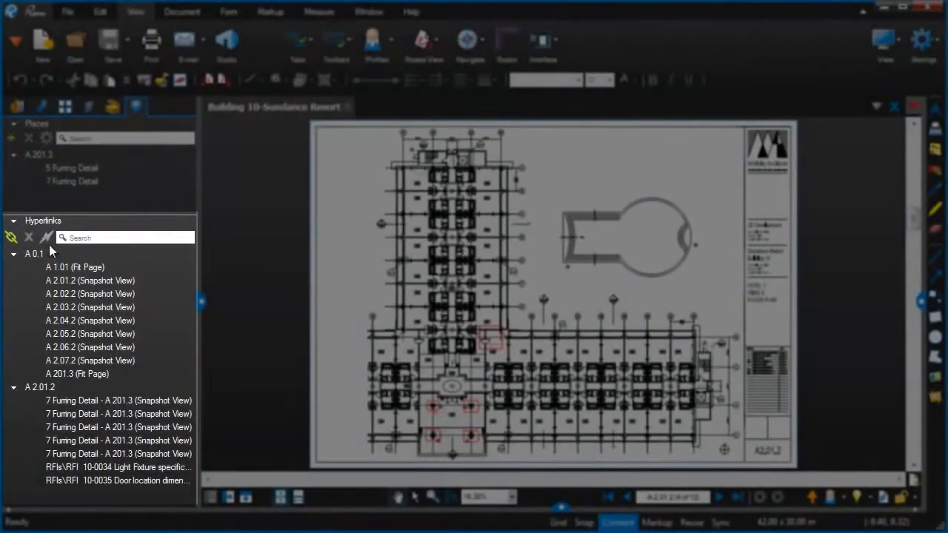
- Follow the A 2.01.2, A 2.04.2 and several Furring Detail hyperlinks to see where each lands
click(89, 280)
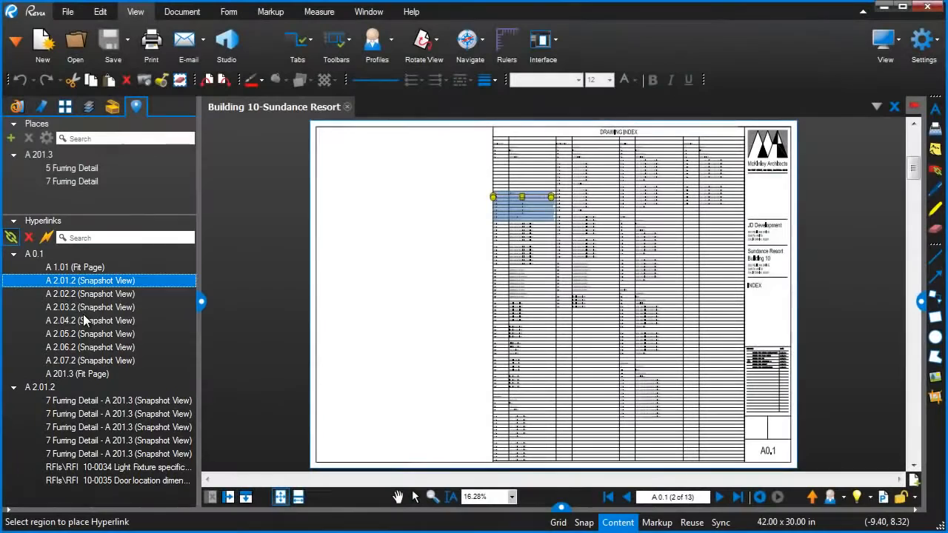
click(91, 320)
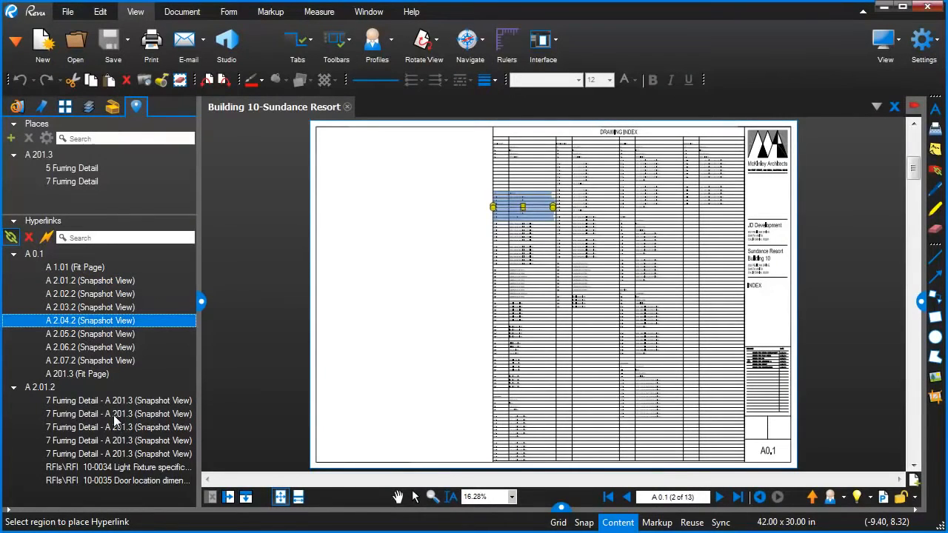
mouse_move(110, 284)
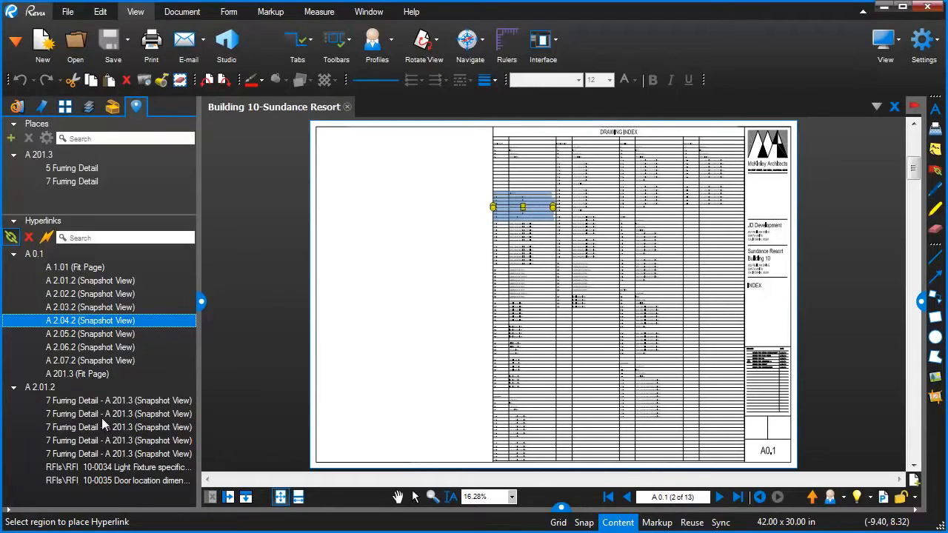
mouse_move(104, 414)
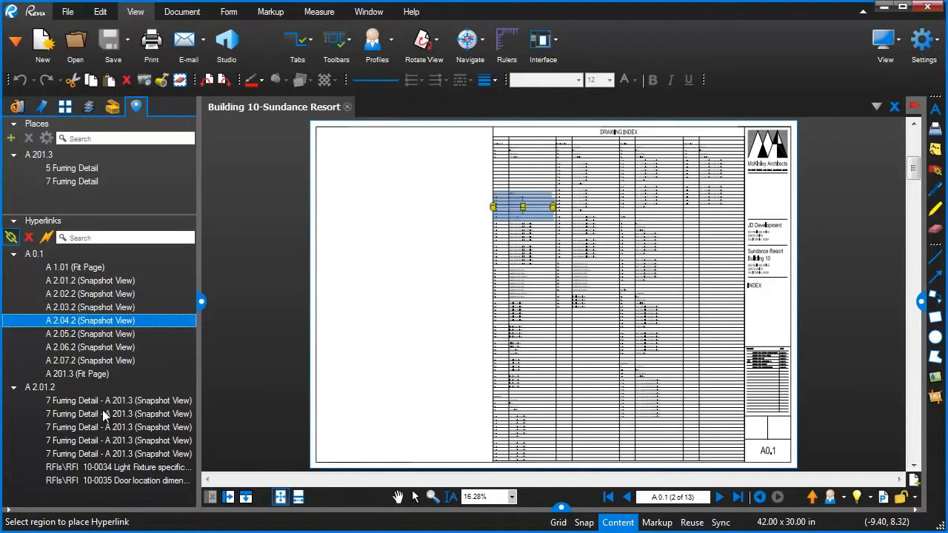
click(119, 414)
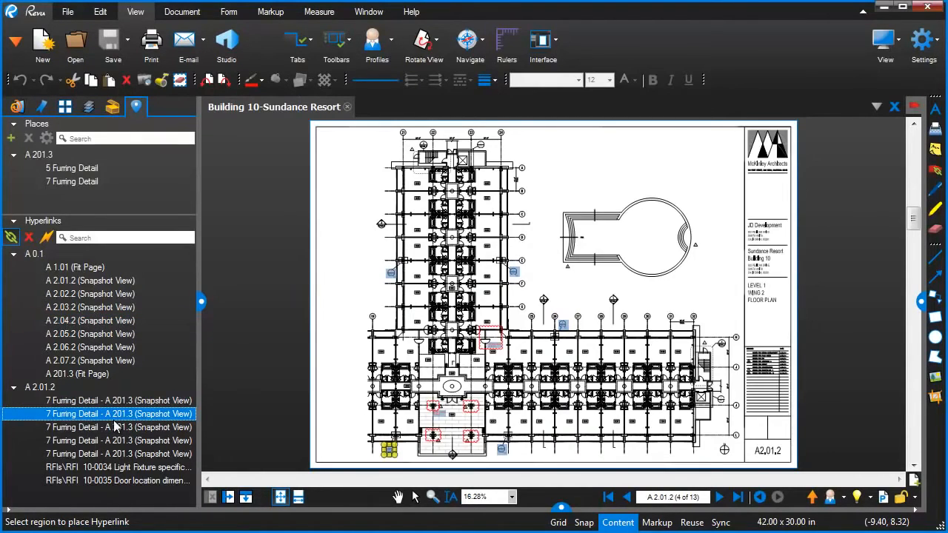
mouse_move(619, 293)
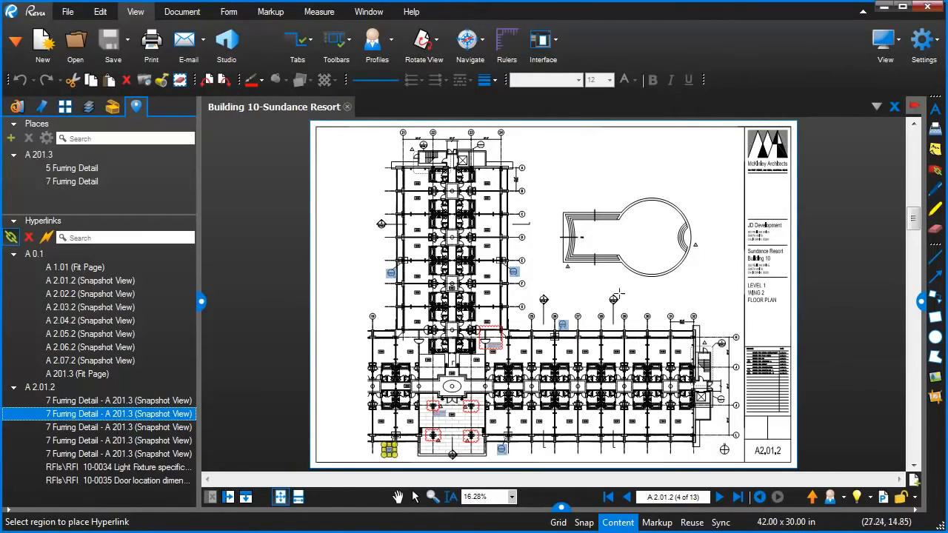
click(118, 453)
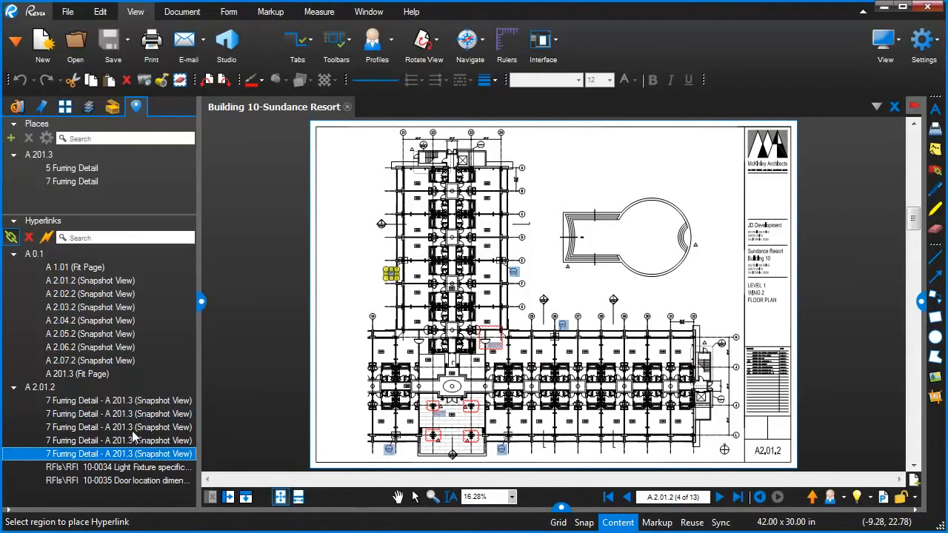
click(118, 426)
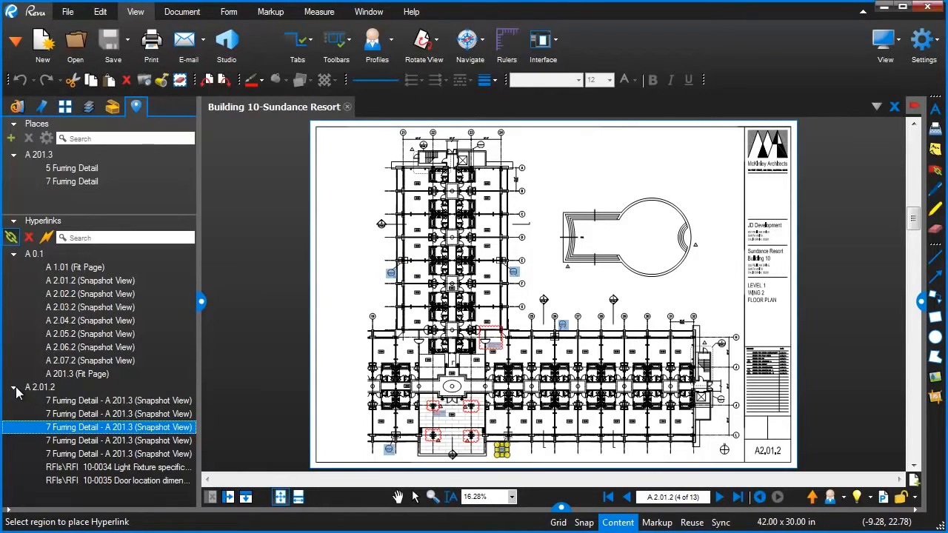
click(112, 237)
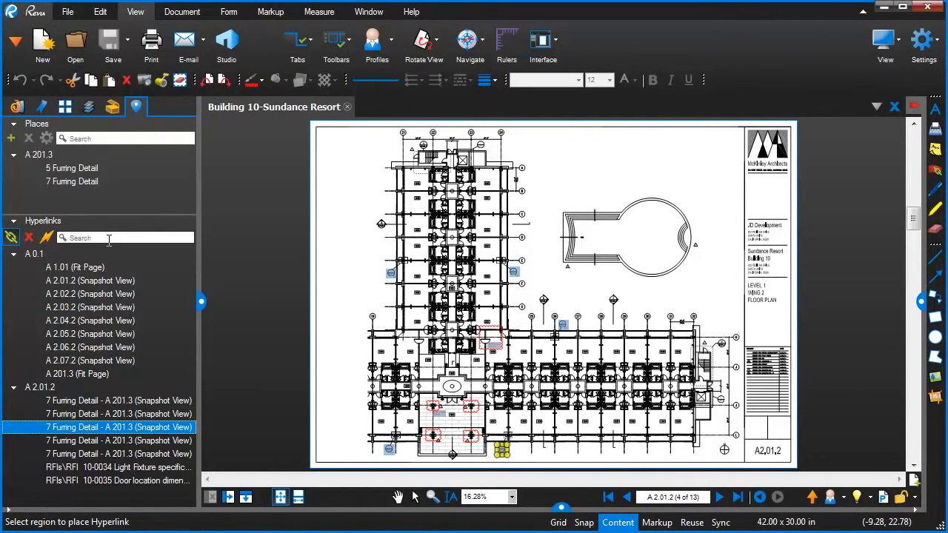
mouse_move(116, 320)
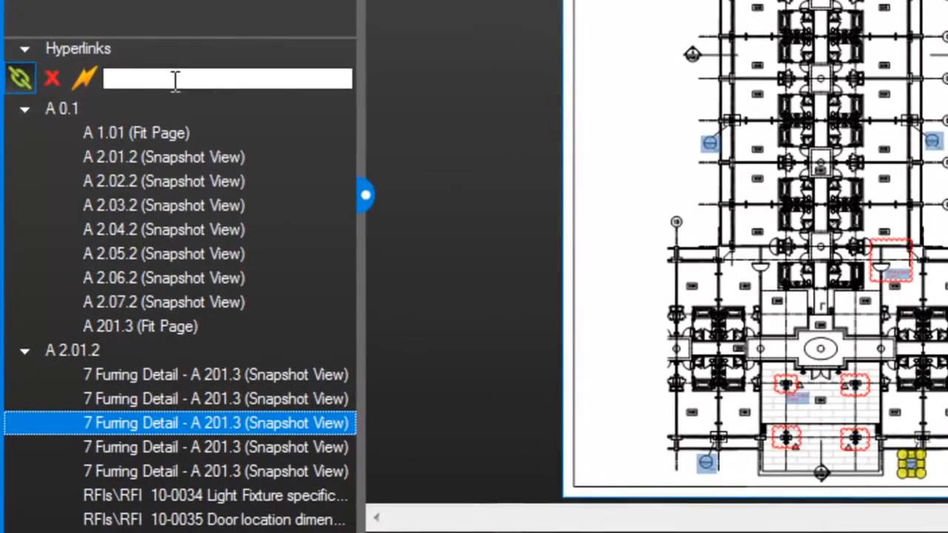
- Filter the hyperlinks list by 'Fur' to find the Furring Detail links
text(Fur)
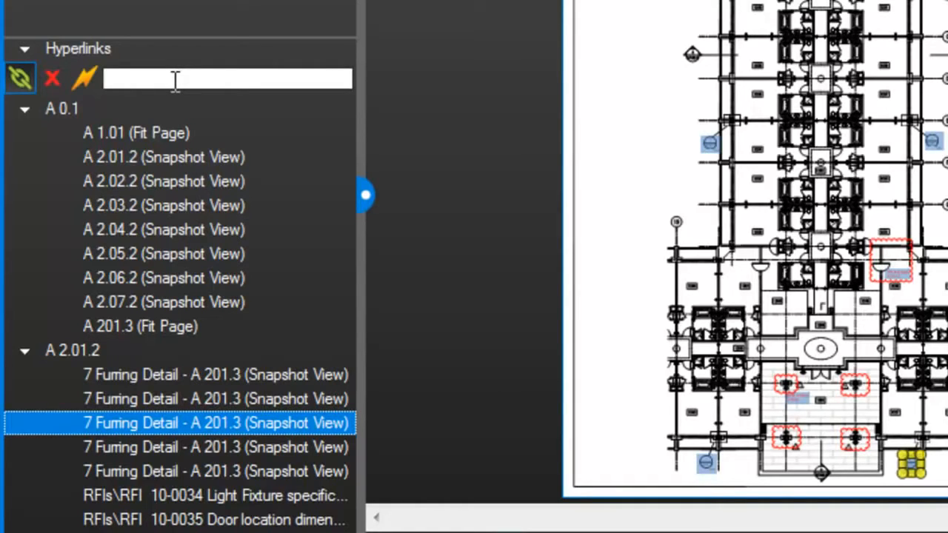
mouse_move(204, 311)
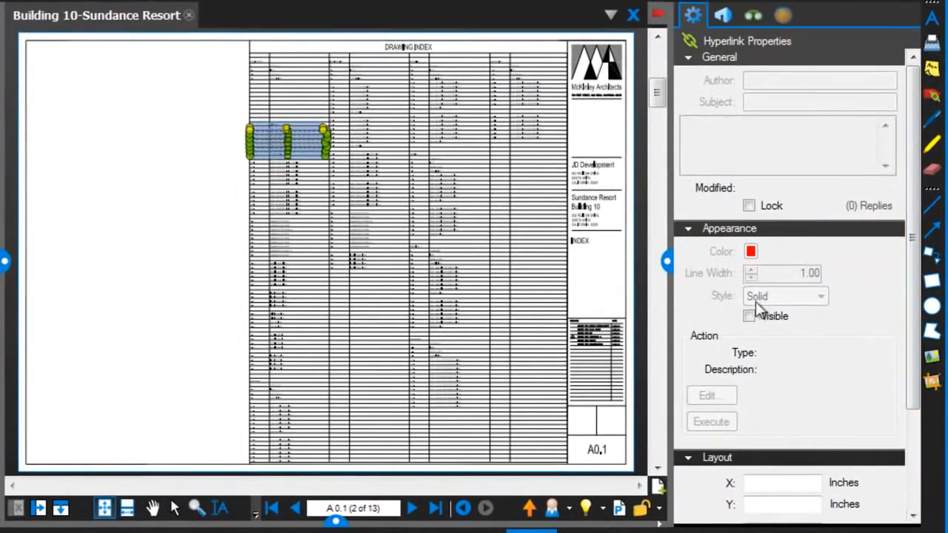
- Make the selected drawing index hyperlinks display as visible outlines
click(747, 315)
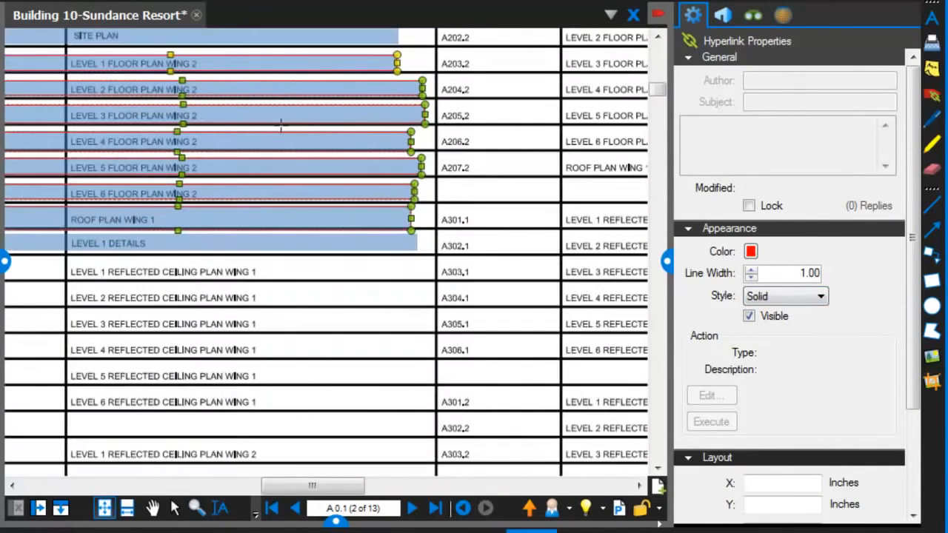
mouse_move(733, 363)
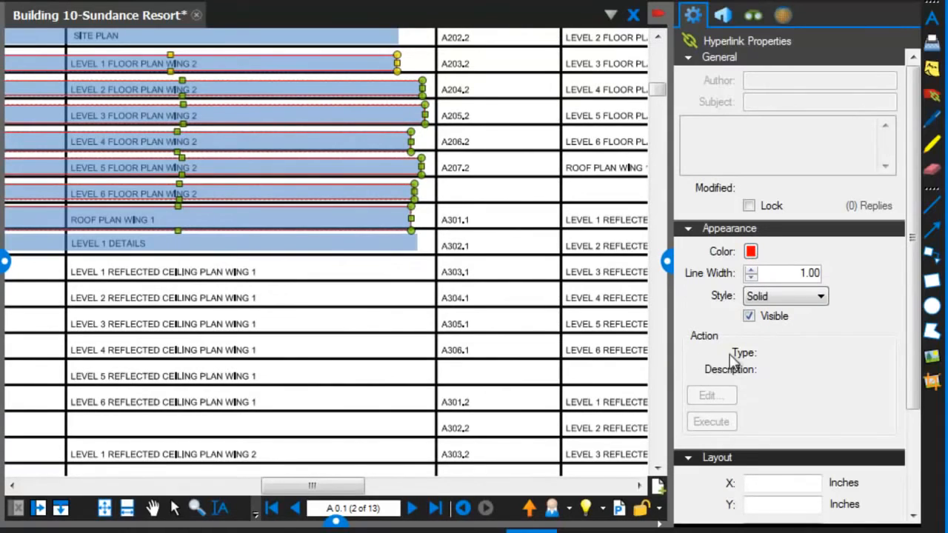
mouse_move(684, 284)
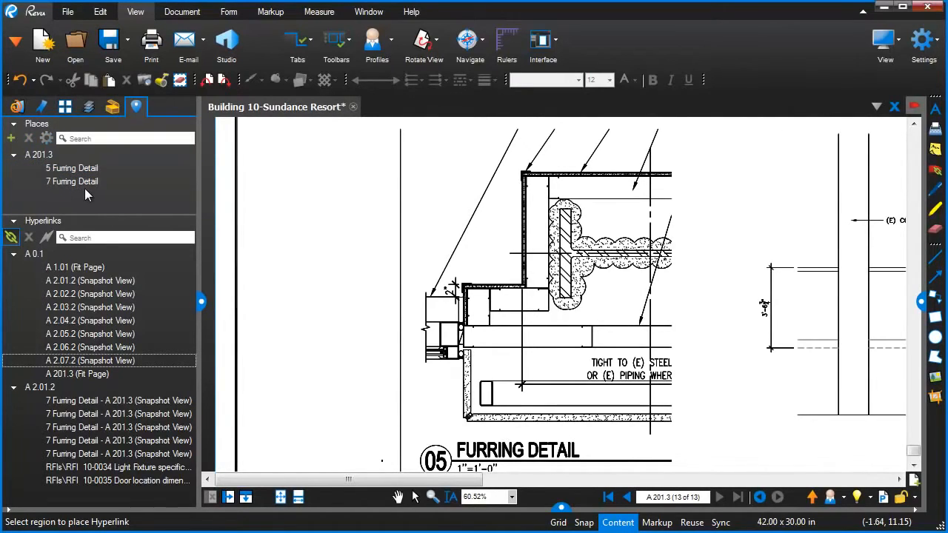
- Jump to the 7 Furring Detail place and scroll across sheet A201.3 toward the Elevator Detail
click(71, 181)
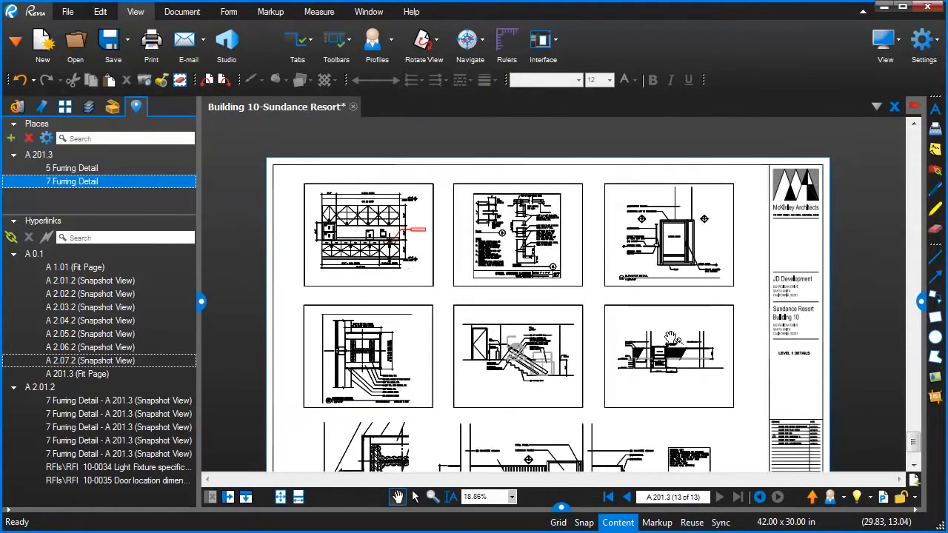
scroll(down, 3)
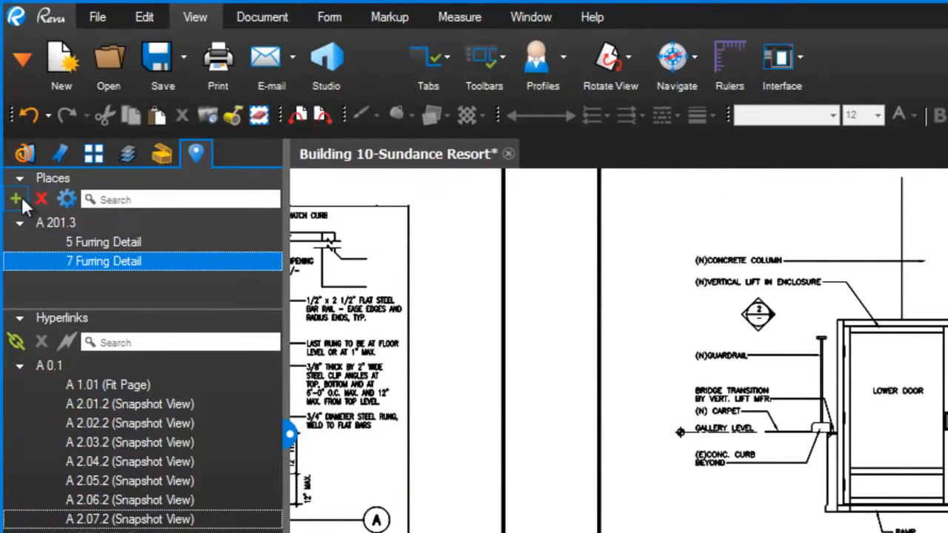
- Define a new place named '3 Elevator Detail' on sheet A201.3
click(15, 198)
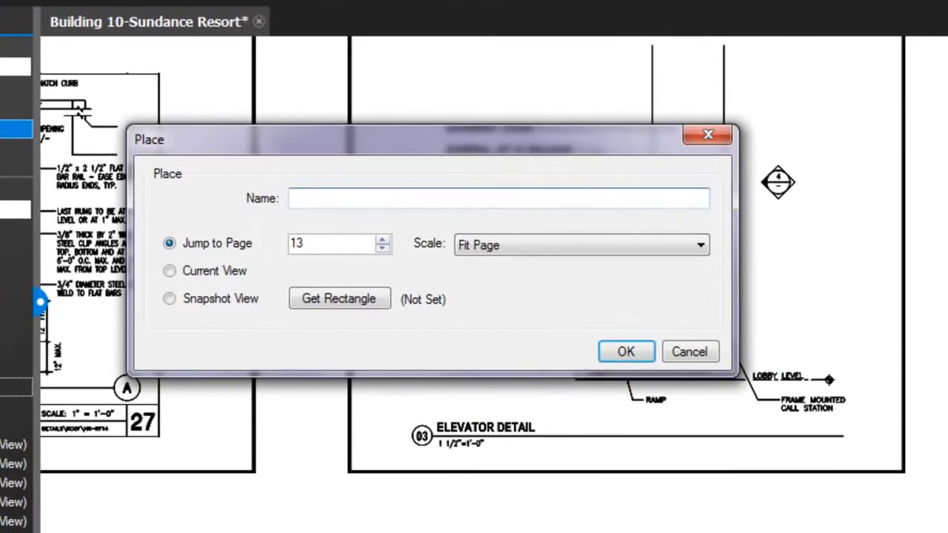
text(3)
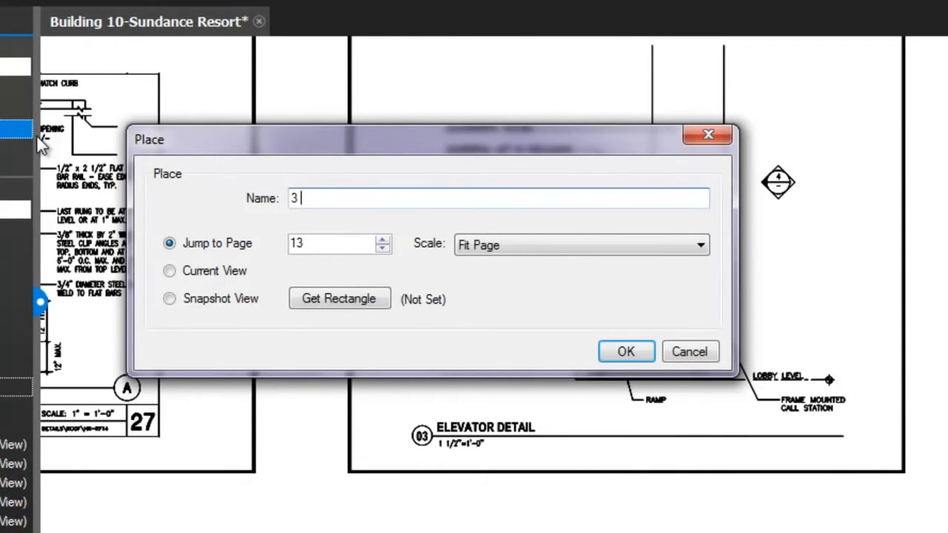
text(Elevator)
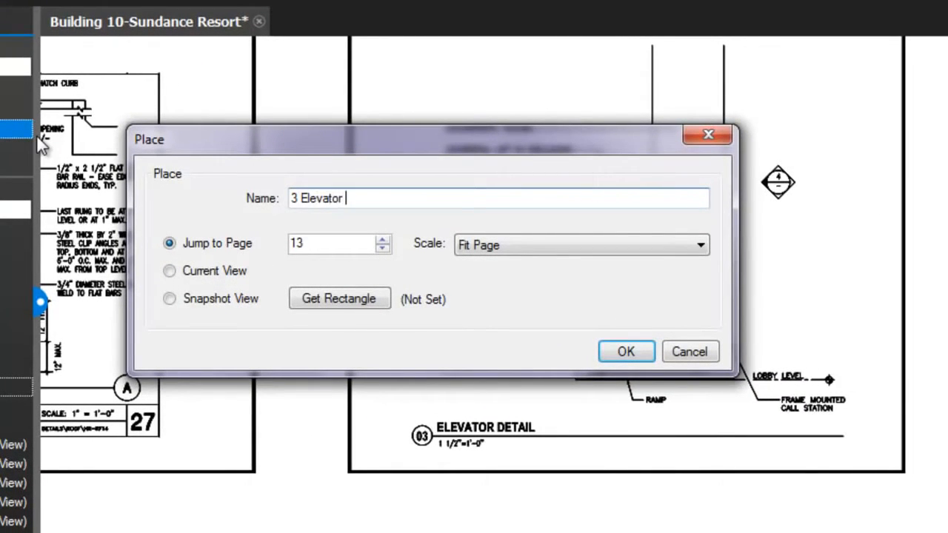
text(Detail)
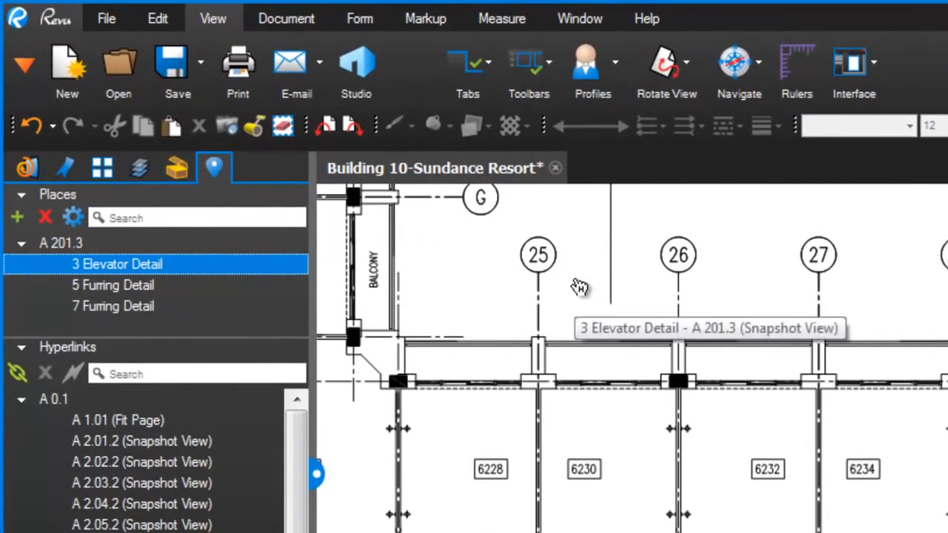
mouse_move(536, 264)
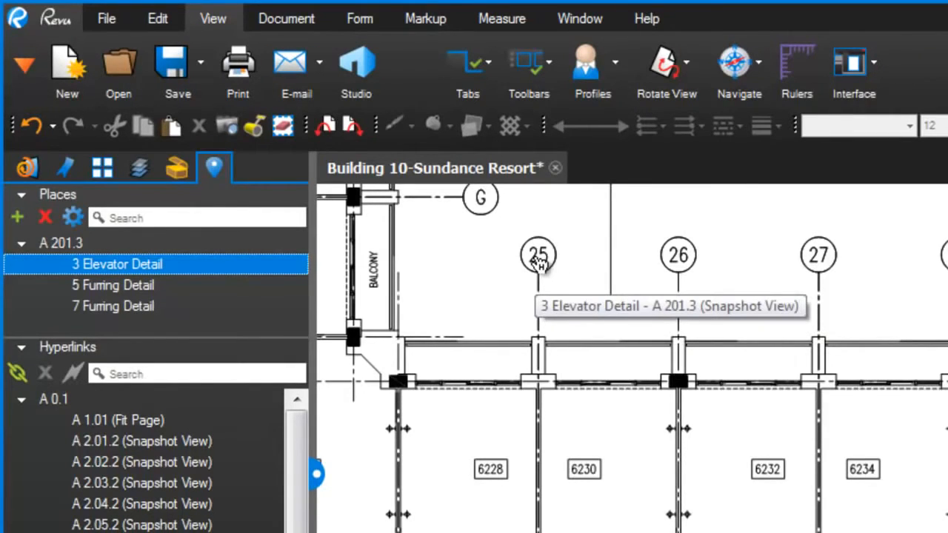
- Drop a Furring Detail place link onto grid bubble 27 of the floor plan
click(112, 285)
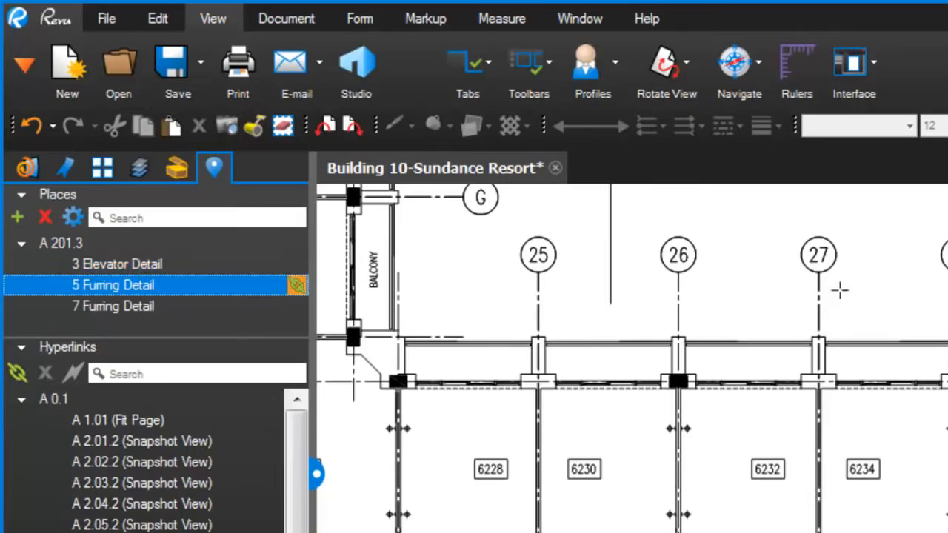
click(817, 254)
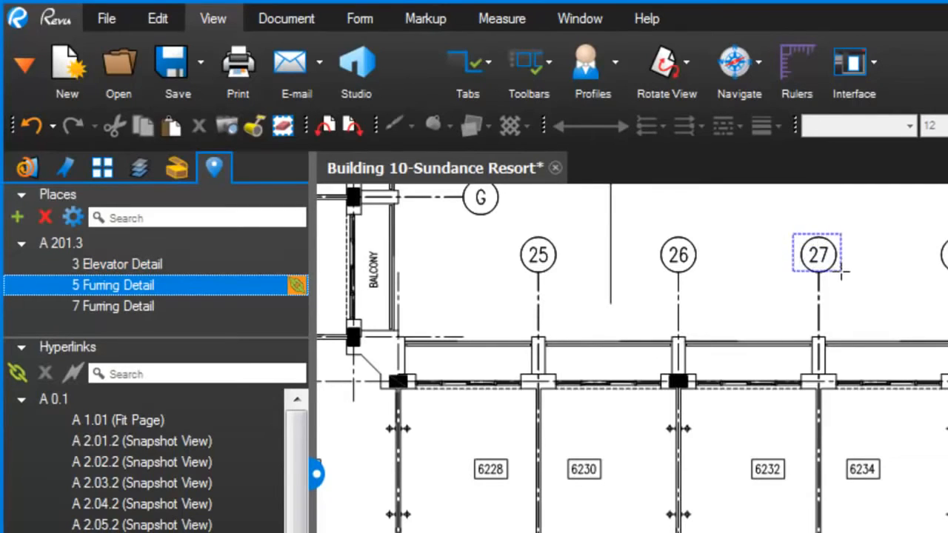
mouse_move(545, 261)
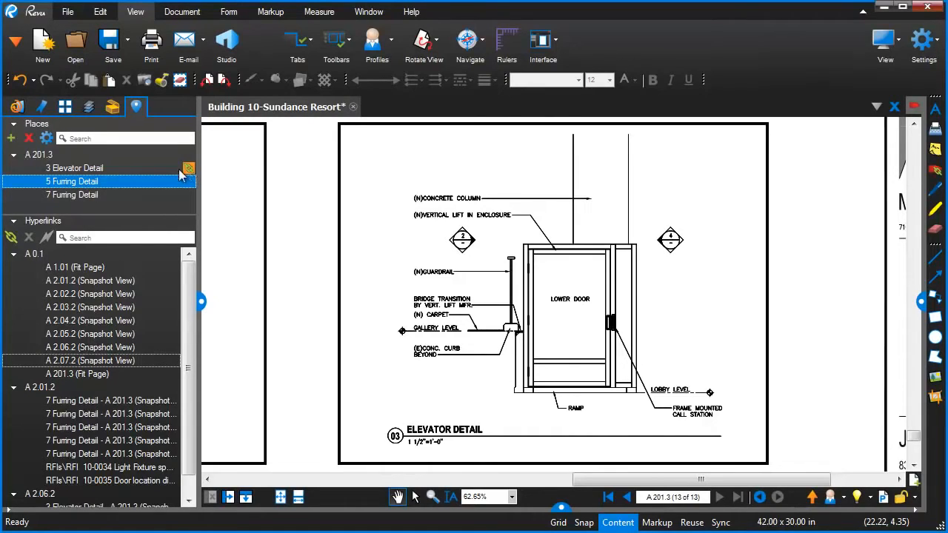
- Redefine the 3 Elevator Detail place as a snapshot rectangle drawn around the elevator detail
click(74, 168)
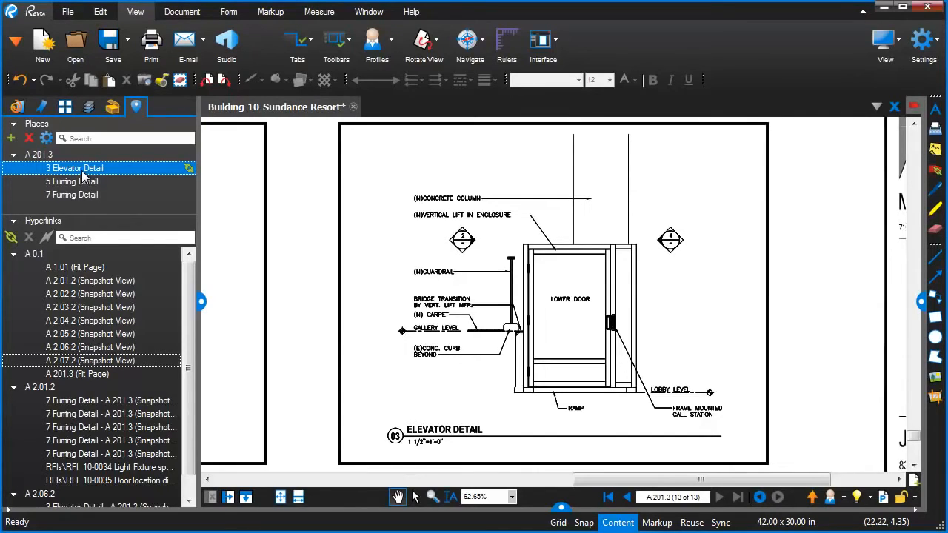
double_click(74, 168)
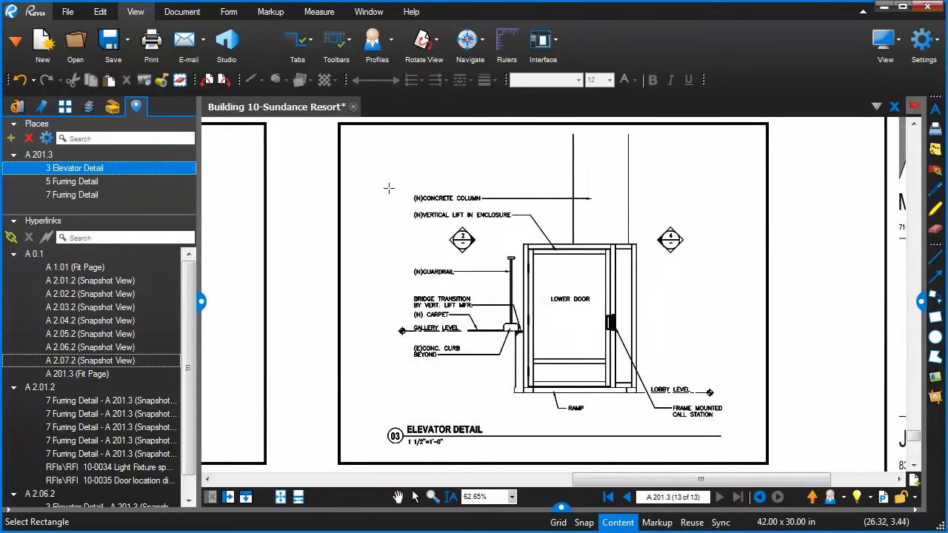
drag(388, 190, 735, 448)
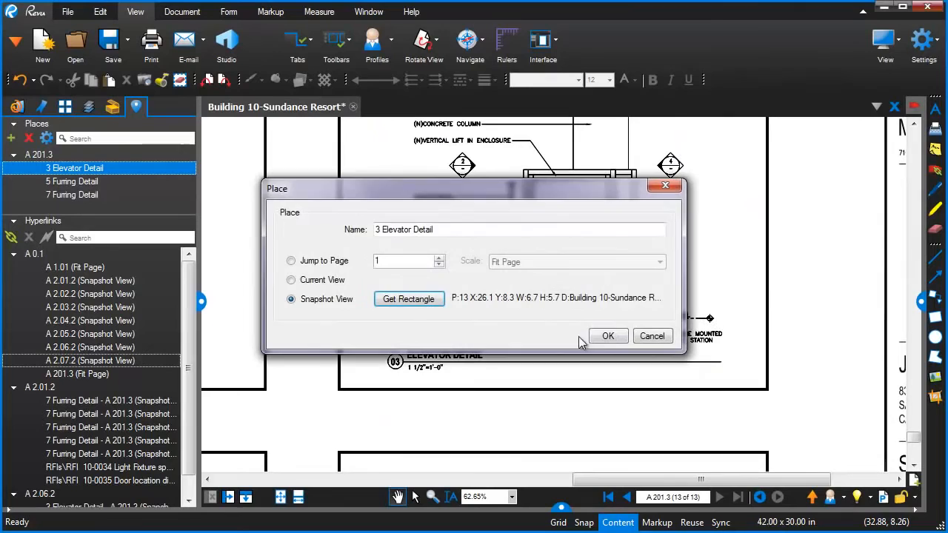
click(607, 335)
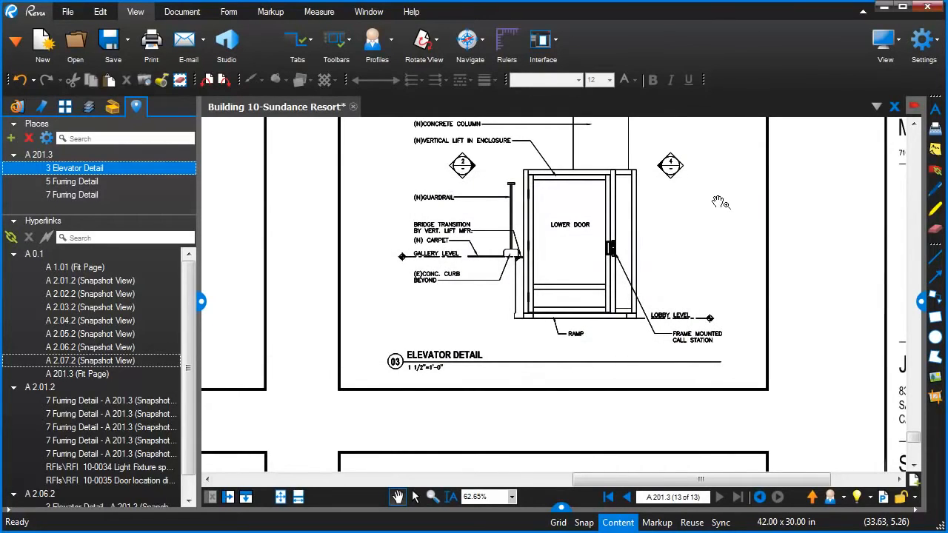
- Jump to each of the two Furring Detail places to check them
click(71, 194)
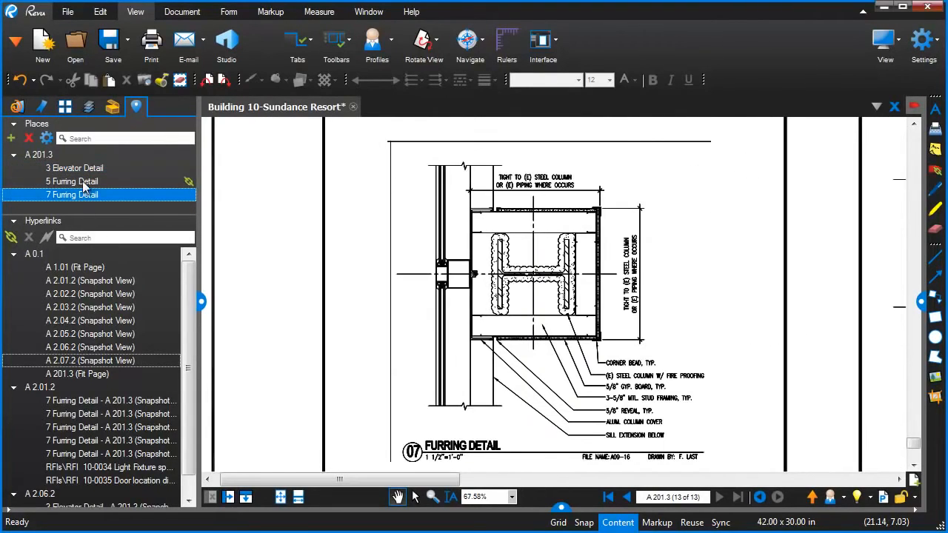
click(80, 168)
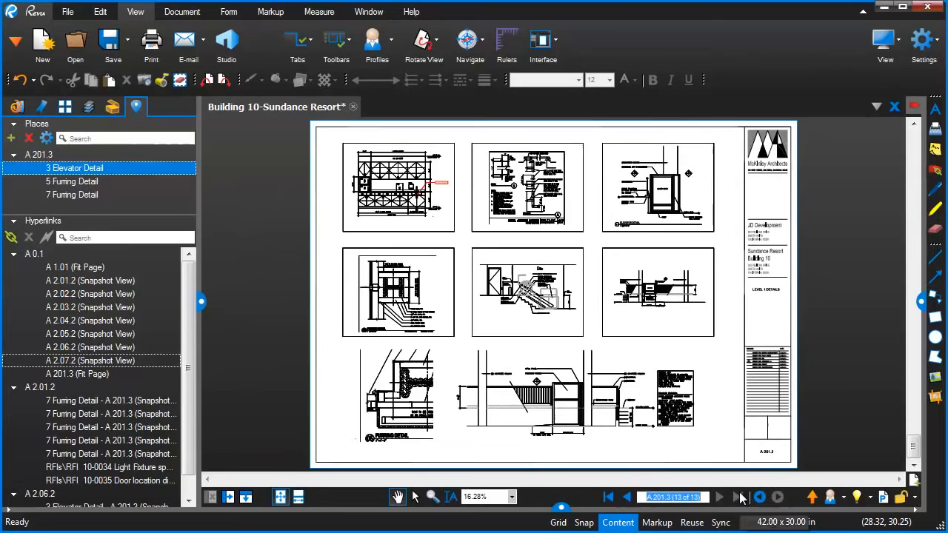
- Show floor plan A2.01.2 and set up a visual search on the 3/A201.3 callout bubble
click(719, 497)
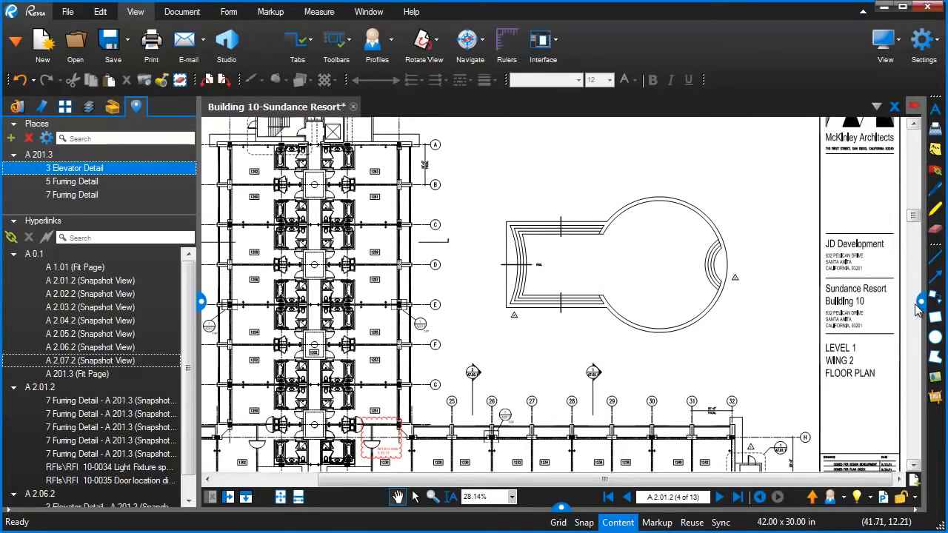
click(746, 107)
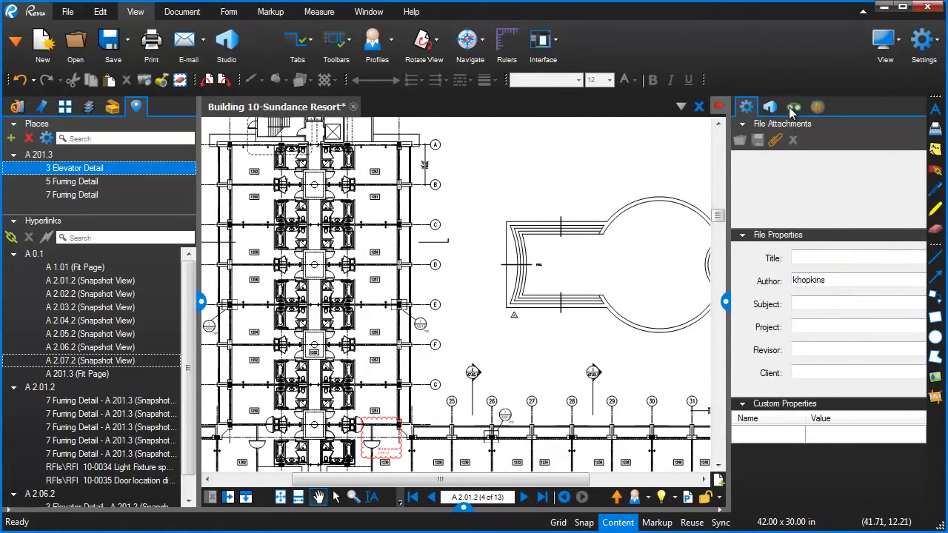
click(794, 107)
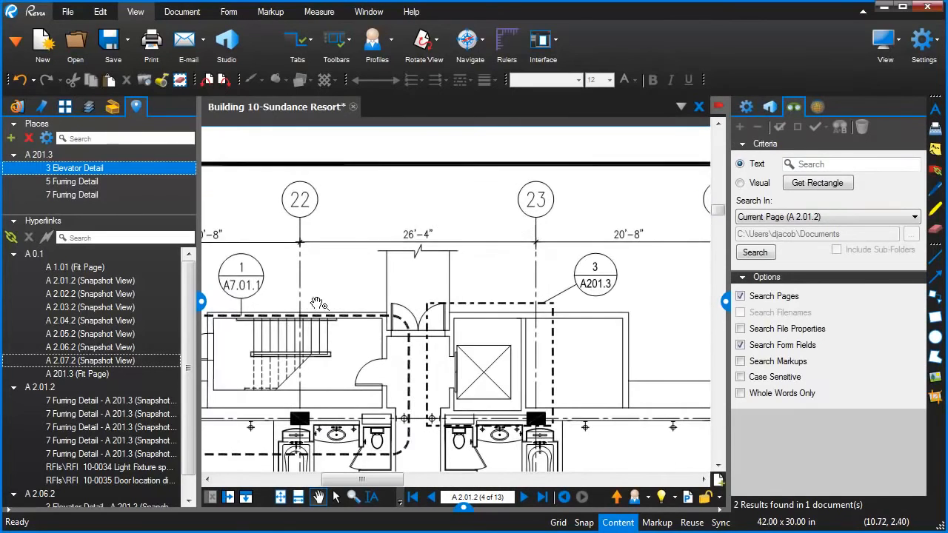
drag(319, 304, 492, 329)
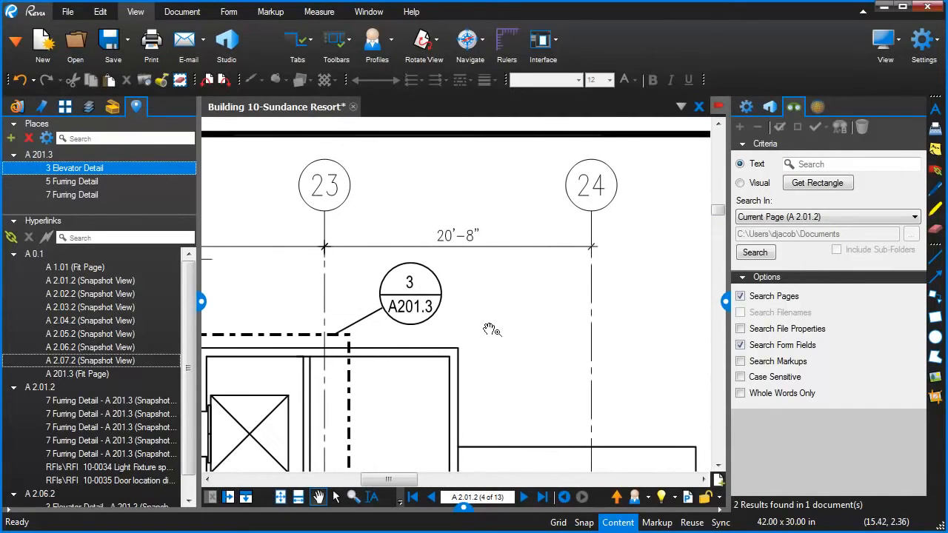
click(739, 183)
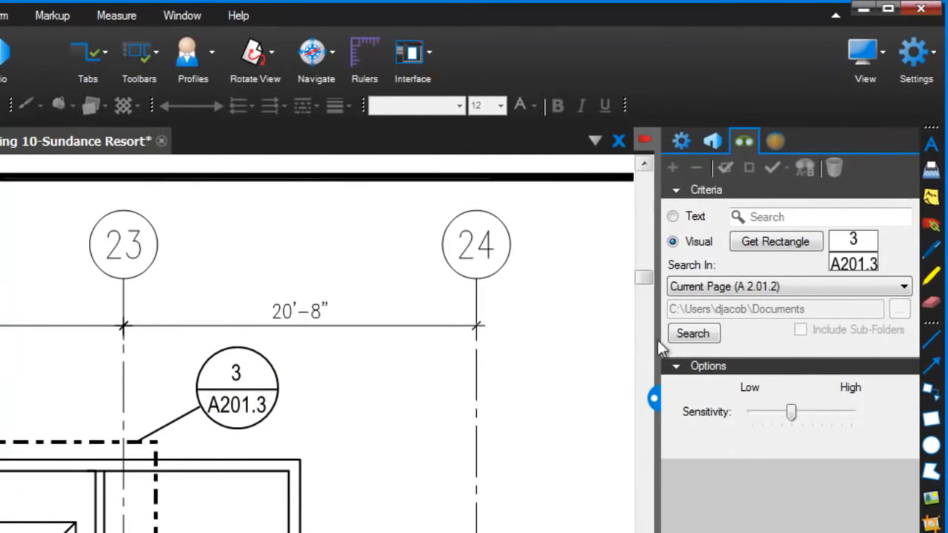
- Run the visual search, check the matching bubbles and start creating hyperlinks from them
click(693, 333)
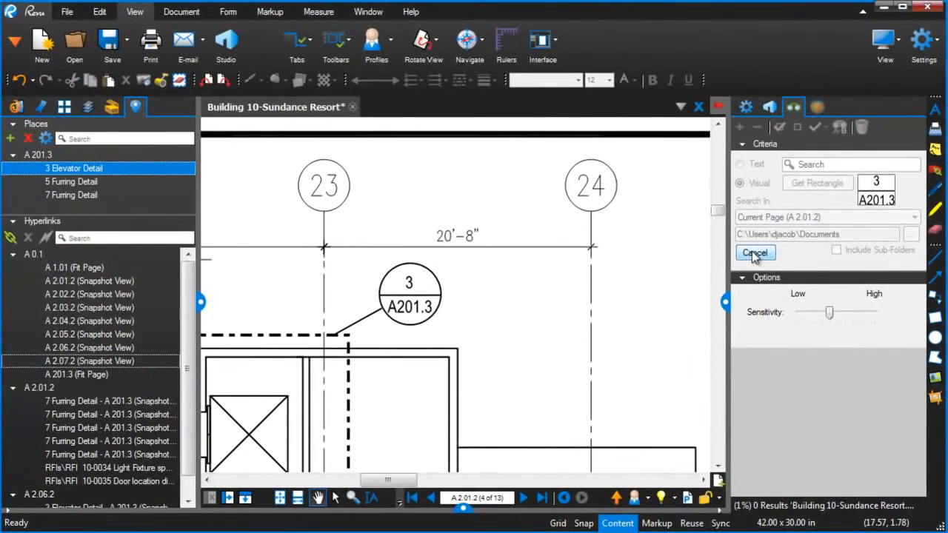
click(755, 251)
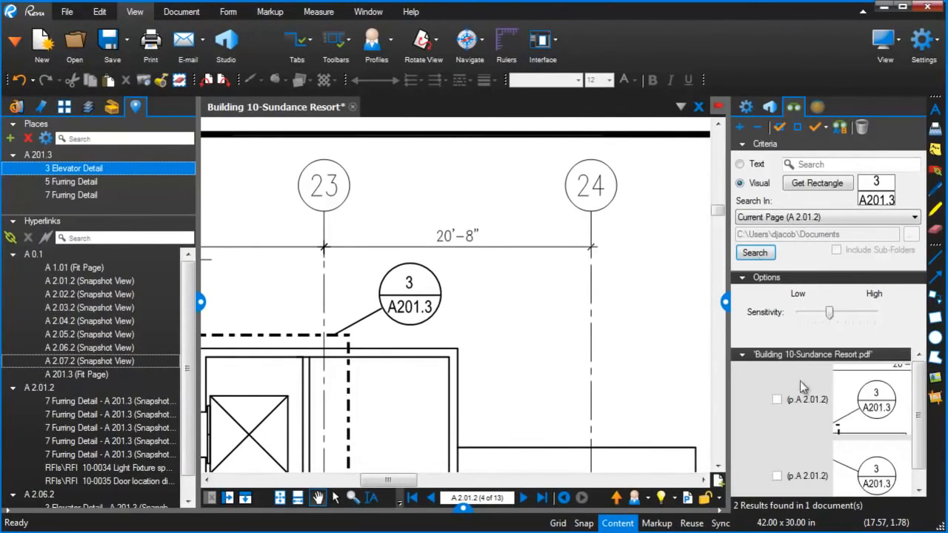
mouse_move(868, 431)
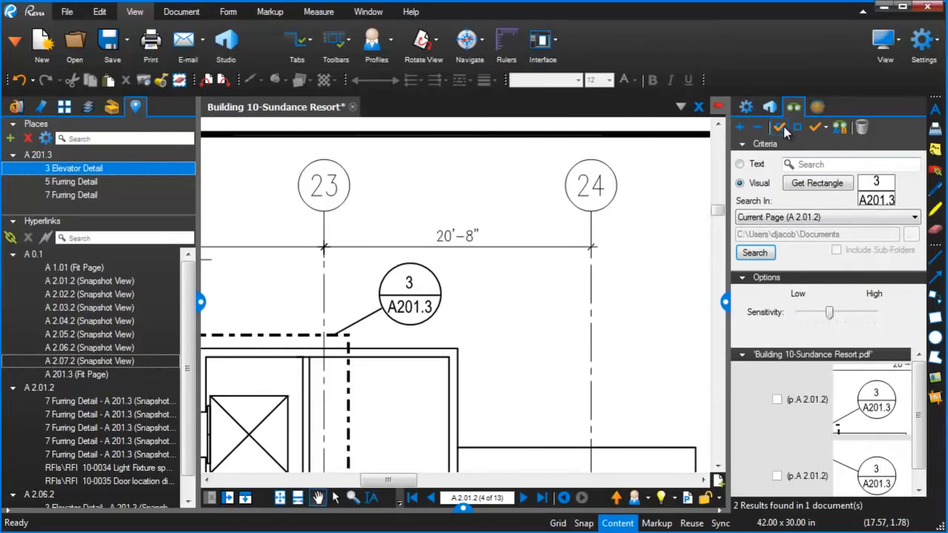
click(838, 128)
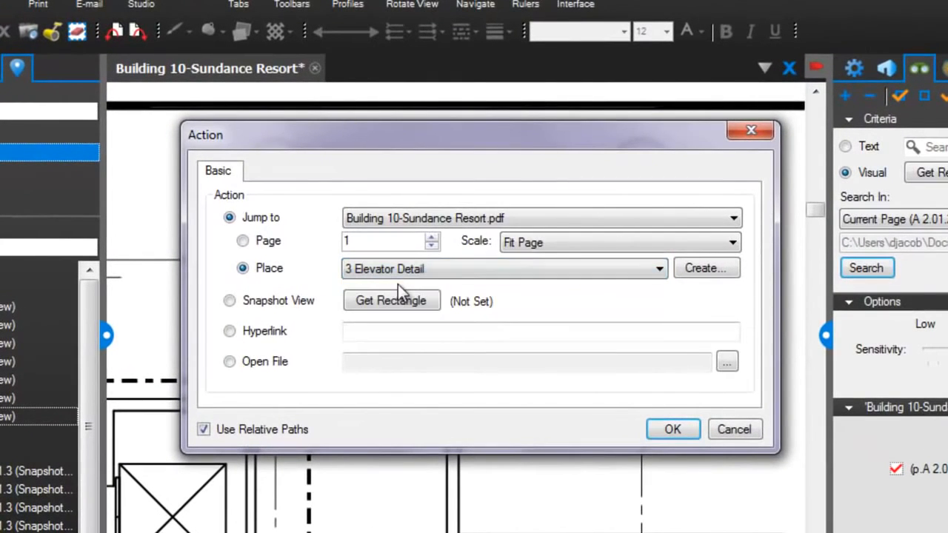
- Link the found bubbles to the 3 Elevator Detail place, test one and return to the plan
click(672, 429)
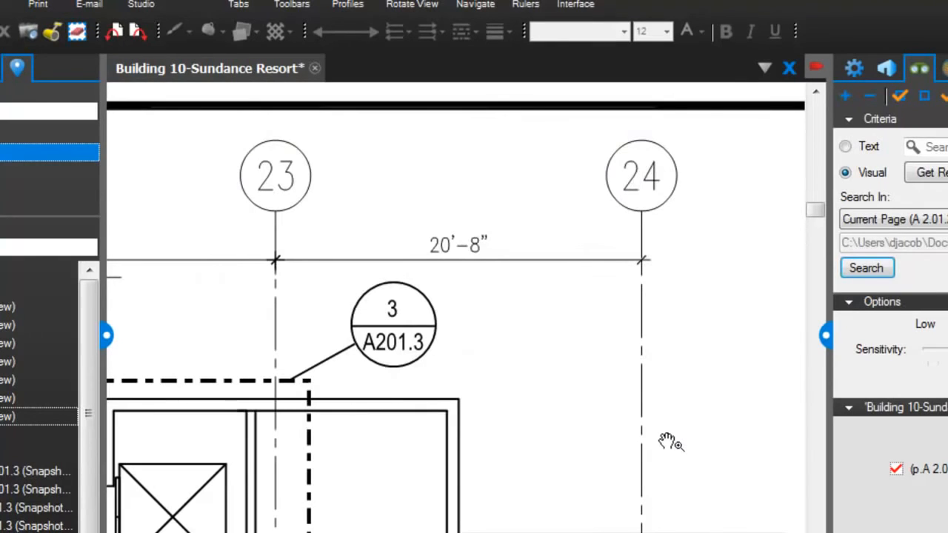
mouse_move(427, 339)
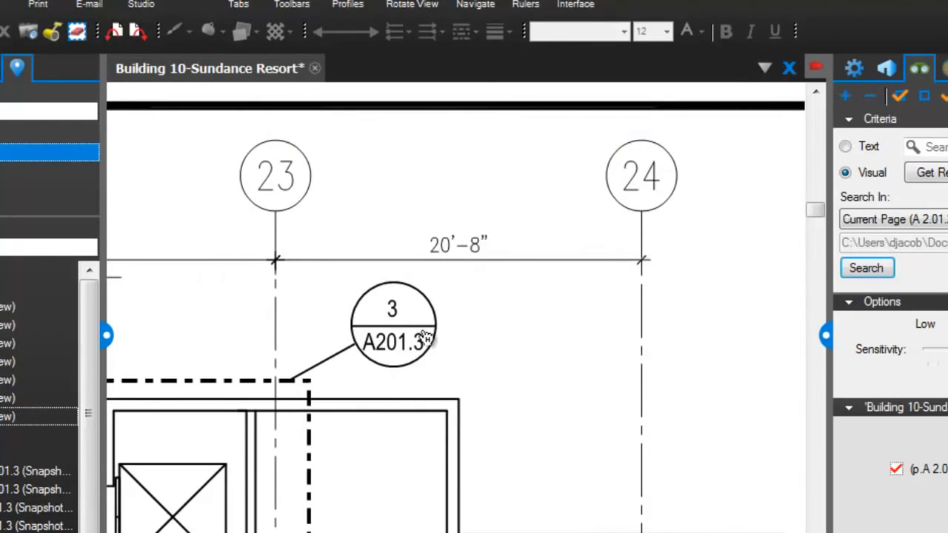
mouse_move(407, 333)
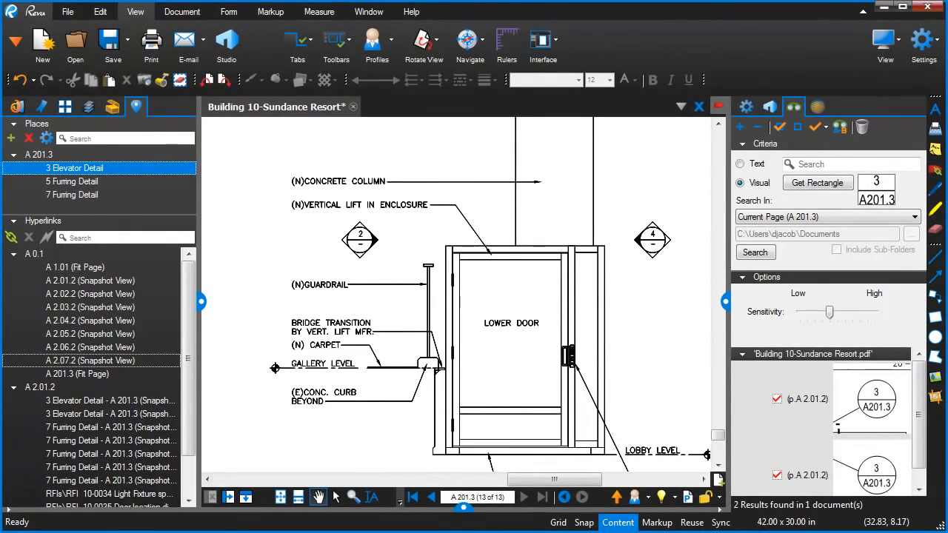
click(566, 498)
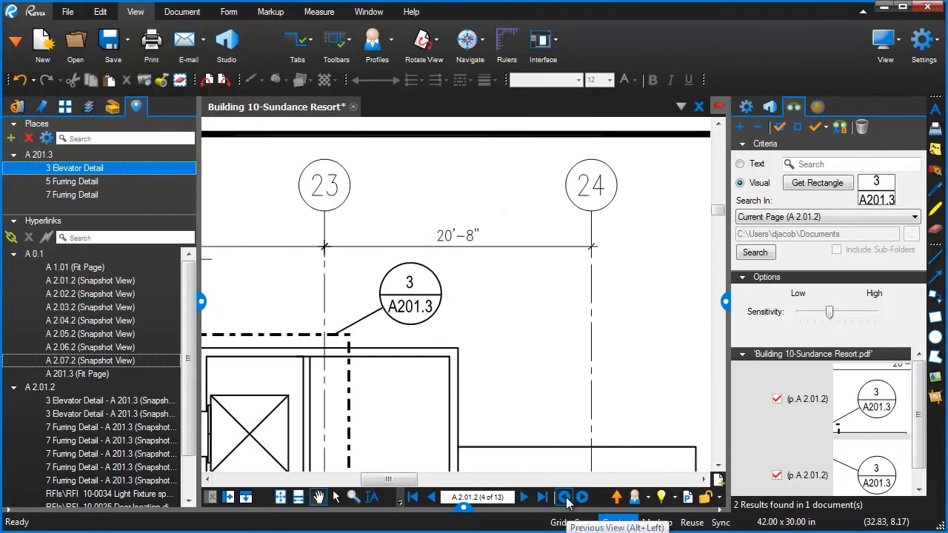